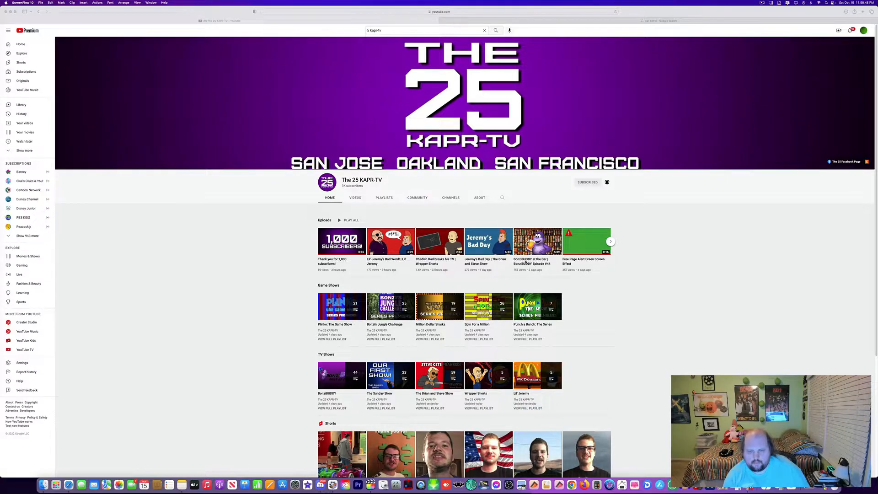
Open the 'BonziBUDDY at the Bar | BonziBUDDY Episode #44' video from the Uploads row.
{"action": "left_click", "coordinate": [536, 240]}
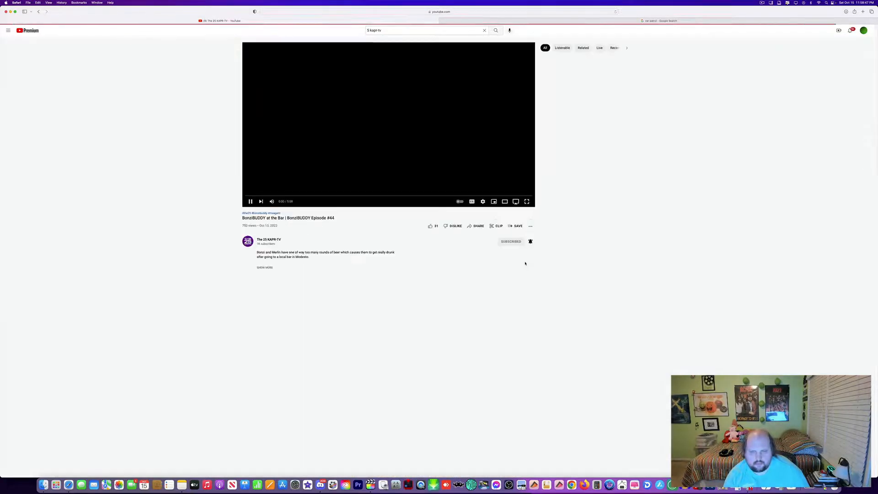
Like the episode while it plays, bringing its like count to 32.
{"action": "left_click", "coordinate": [431, 225]}
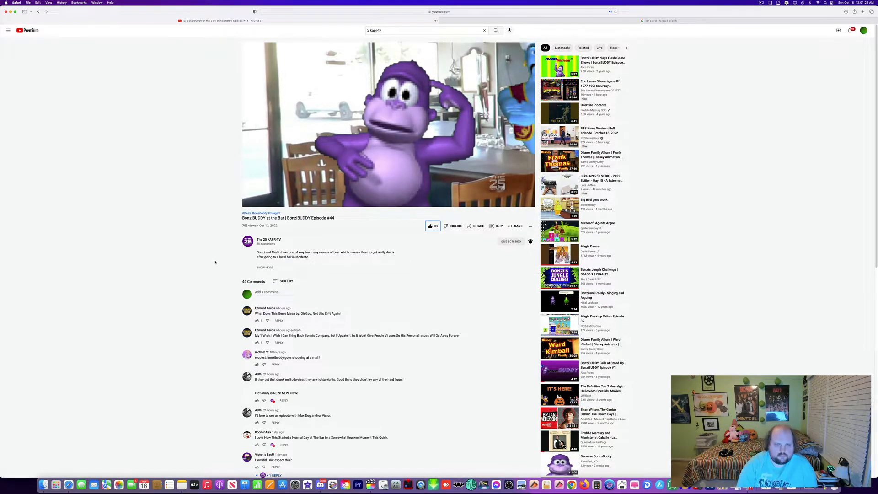
Expand the full video description, let the video finish, and scroll through the 44 comments and back.
{"action": "left_click", "coordinate": [265, 267]}
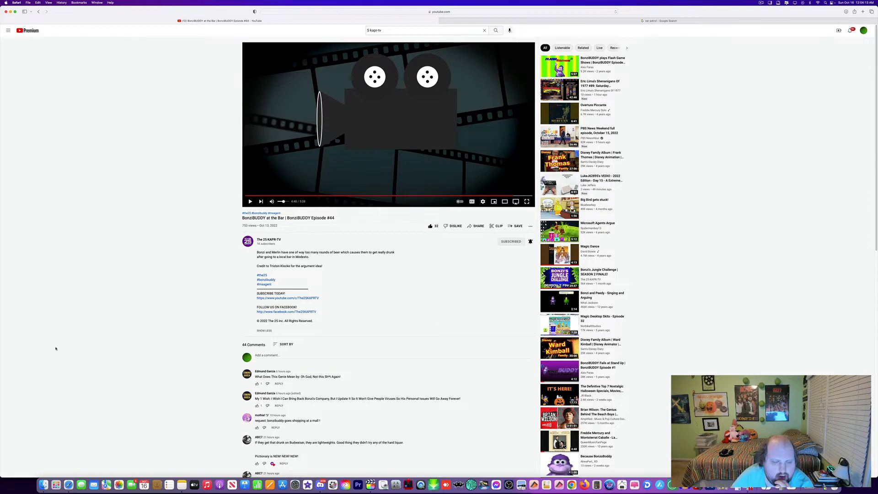
{"action": "scroll", "scroll_direction": "down", "scroll_amount": 3}
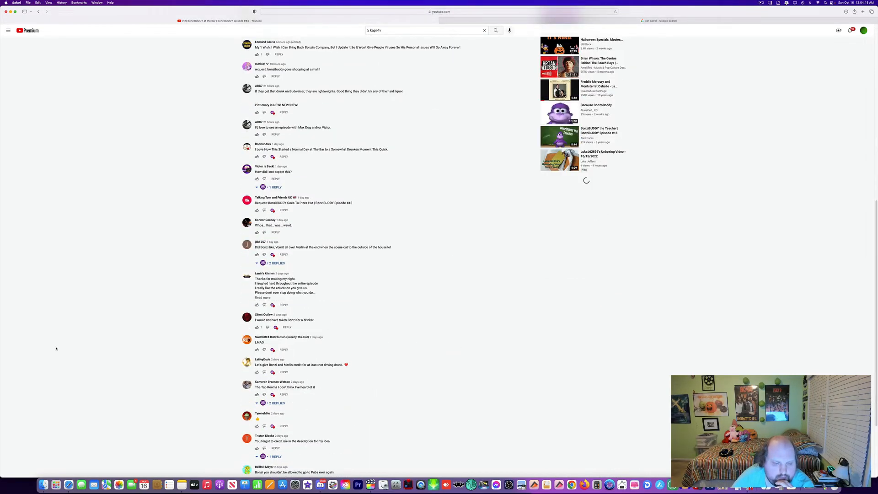
{"action": "scroll", "scroll_direction": "up", "scroll_amount": 3}
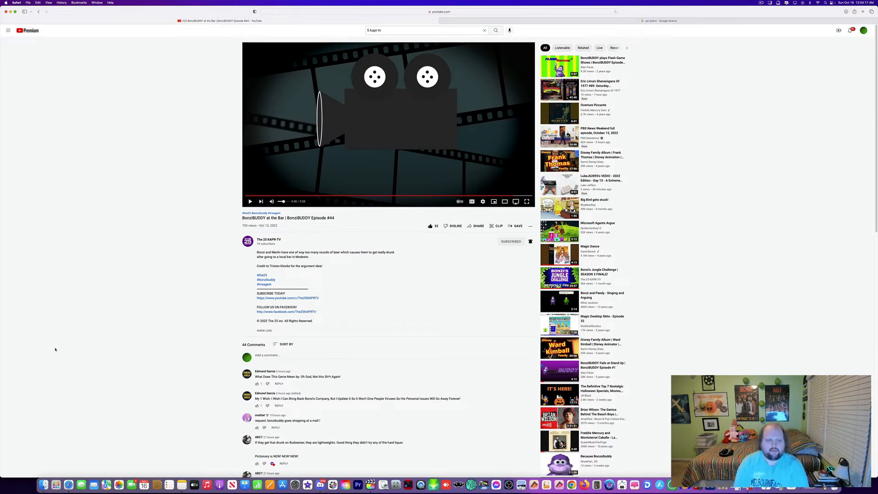